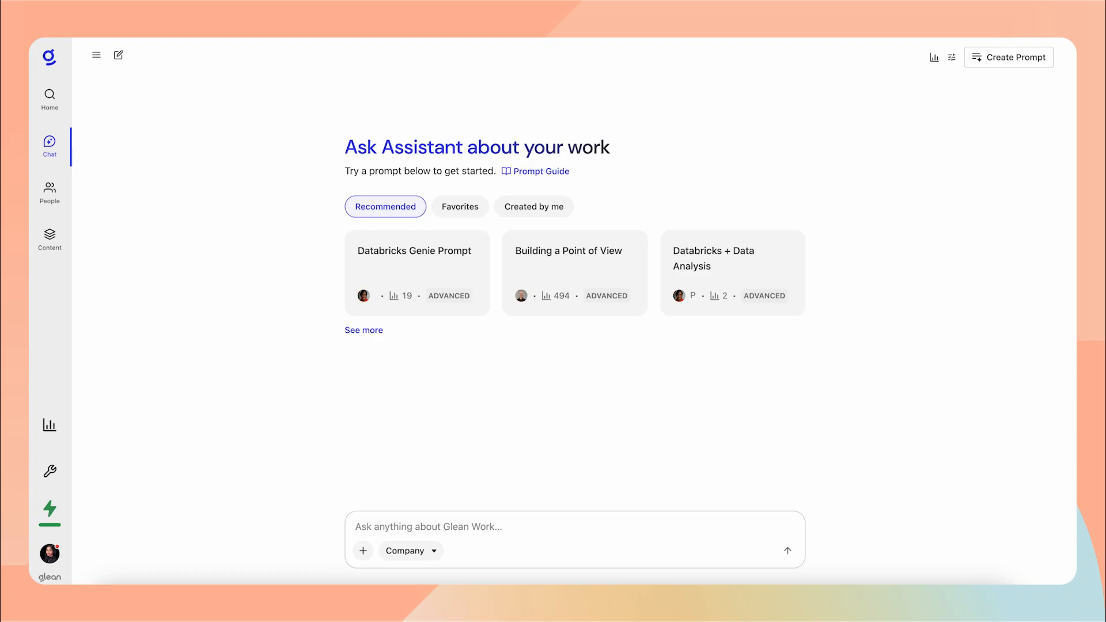
Ask the average resolution time for tickets with issue type payment failure
text(What is the average time to resolve)
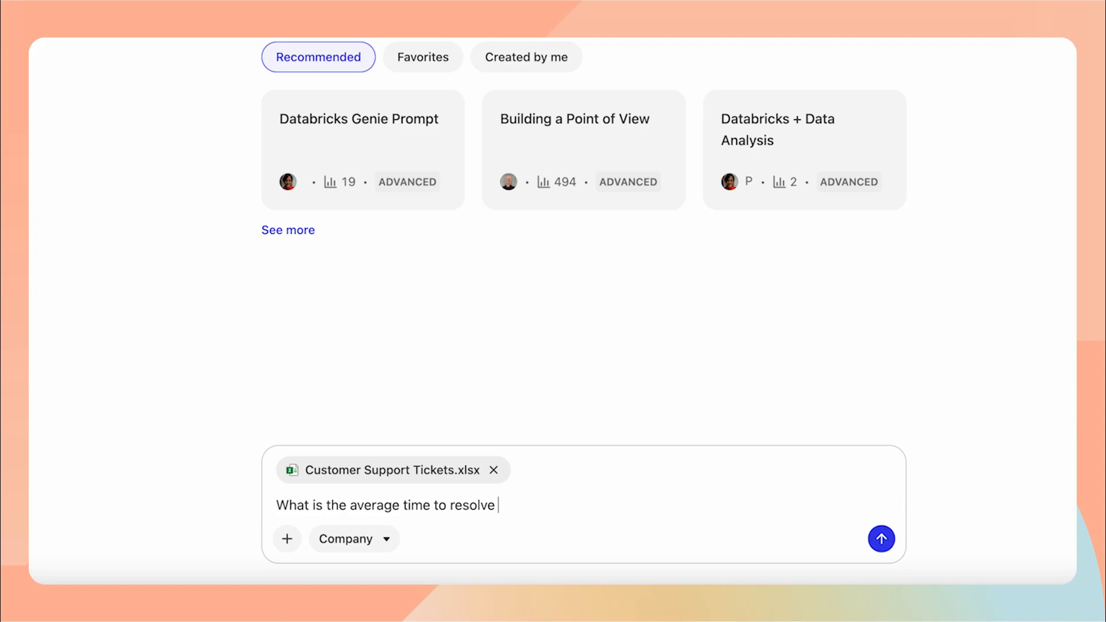
text(a ticket with the issue type "payment)
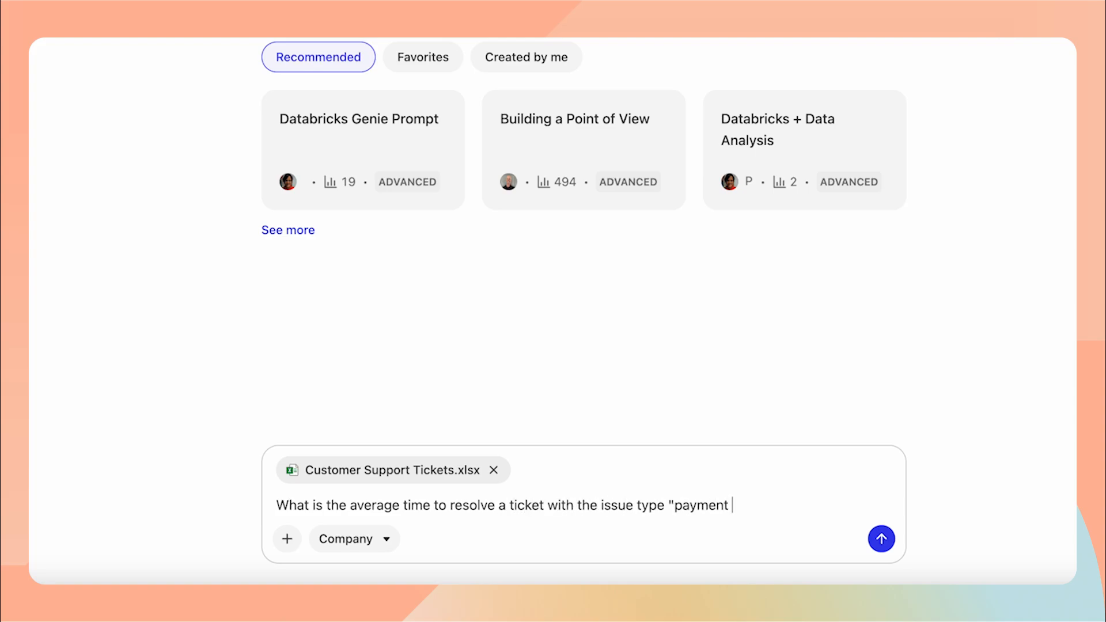
text(failur)
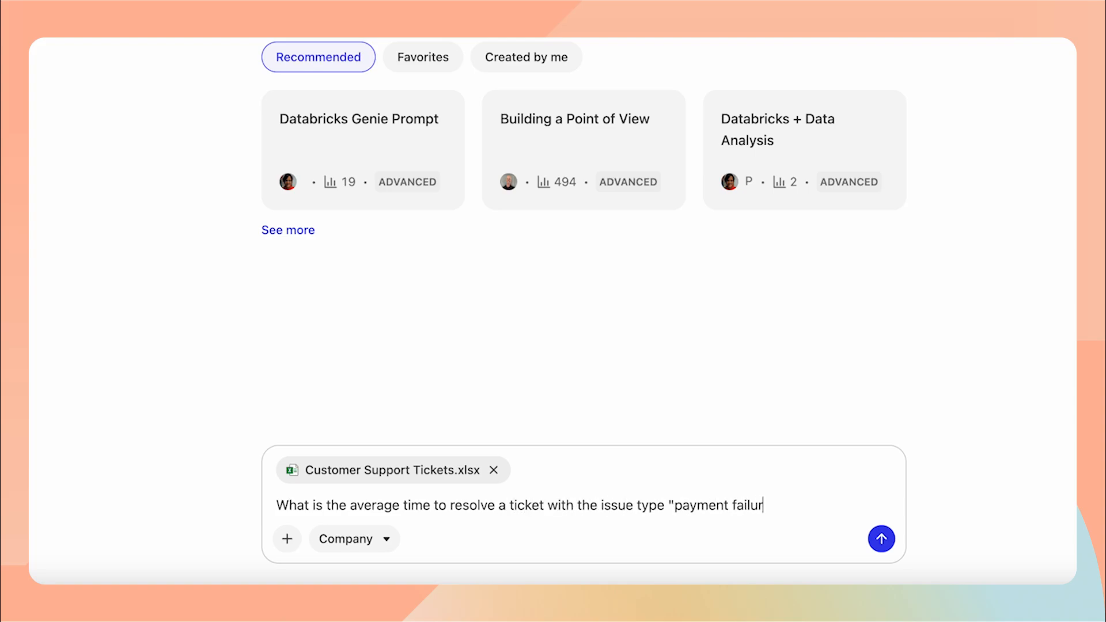
click(881, 539)
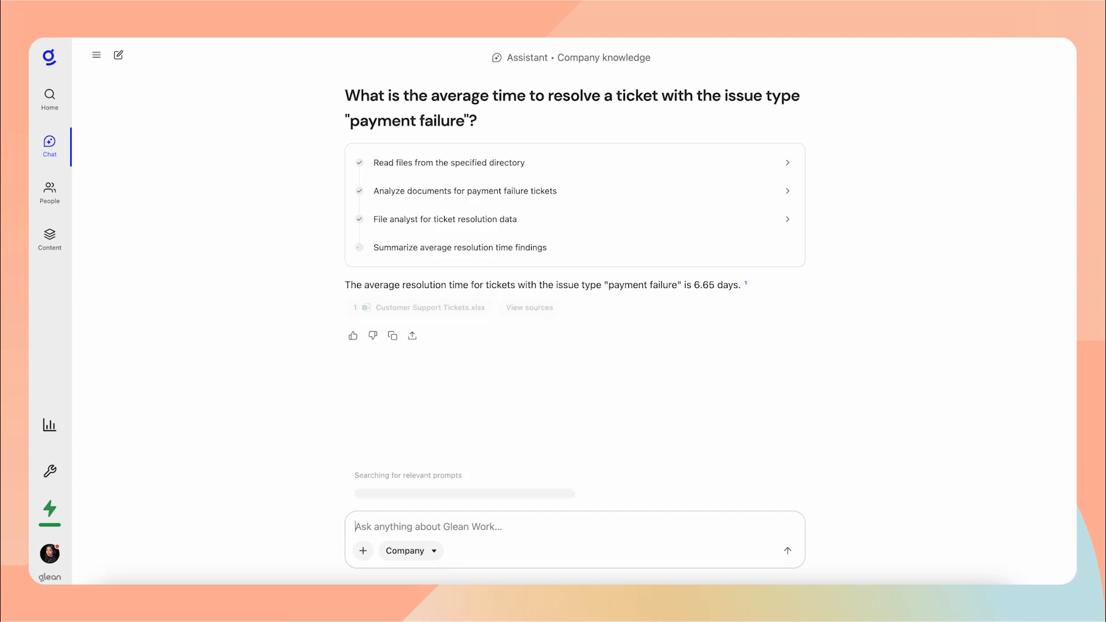
Ask 'Show me a leaderboard of agents by customer satisfaction score'
text(Show me a leaderboard)
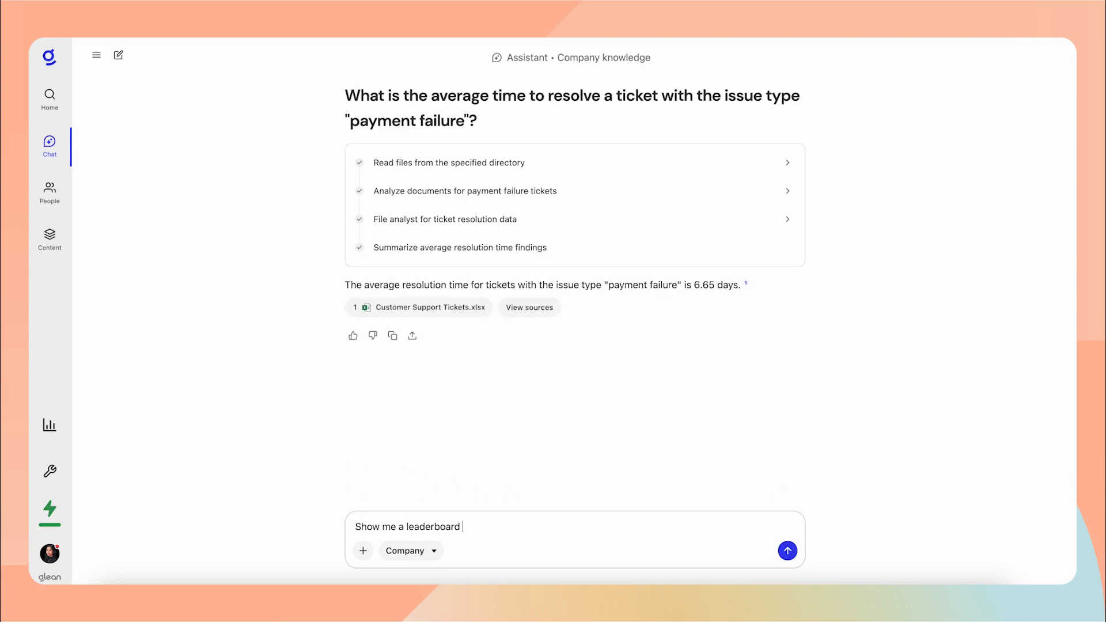
text(of agents by custo)
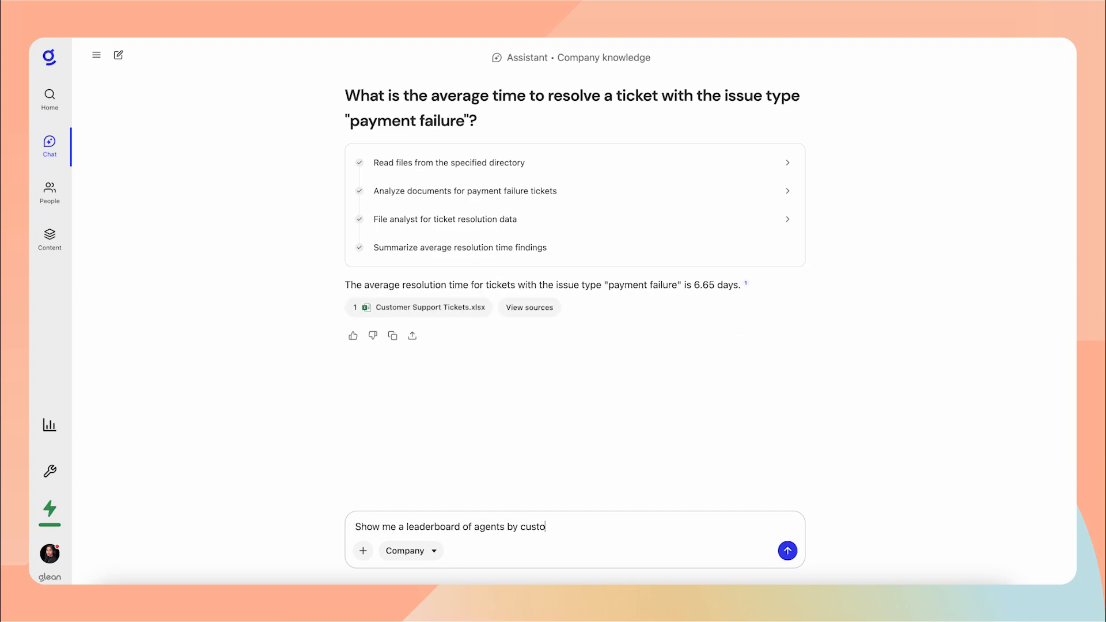
text(mer satisfaction s)
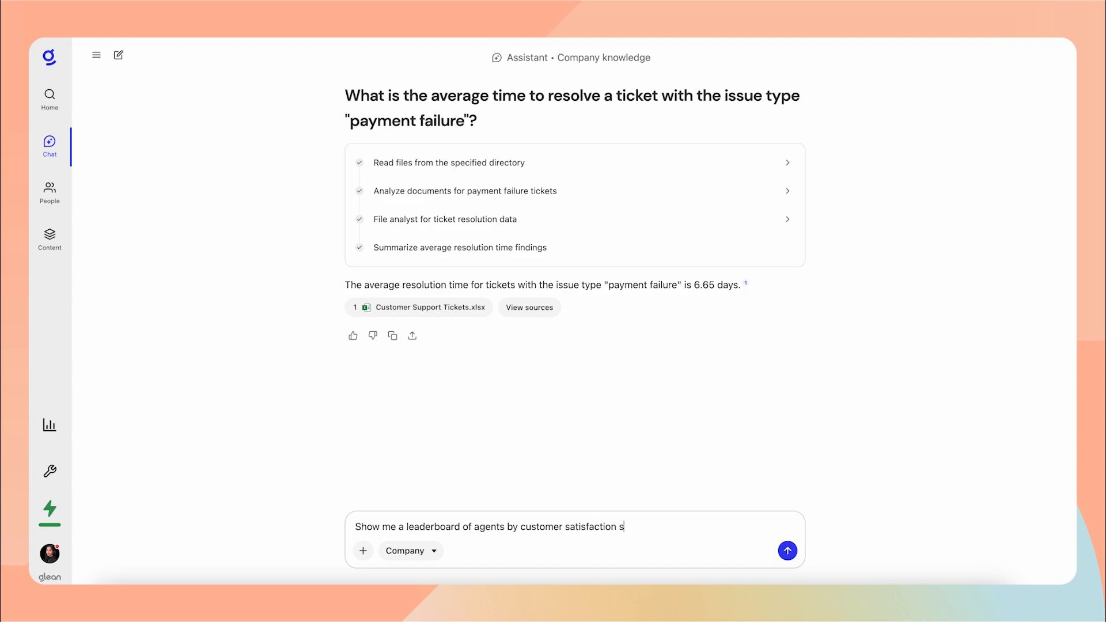
click(787, 550)
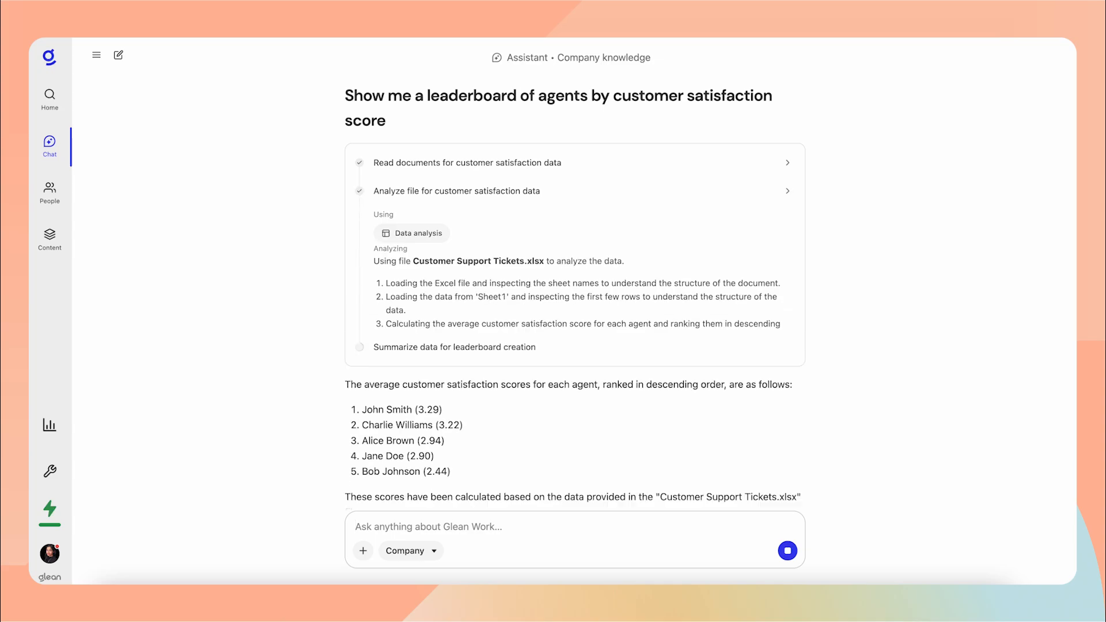
Ask for a bar chart comparing agent satisfaction scores
text(Plot a bar chart)
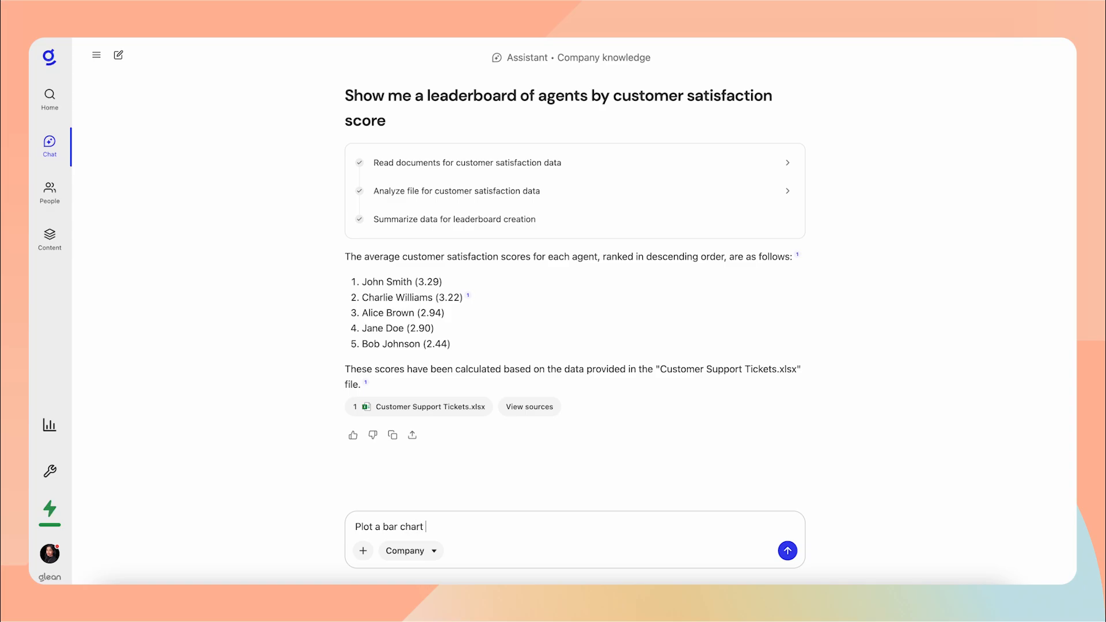
text(comparing agent satis)
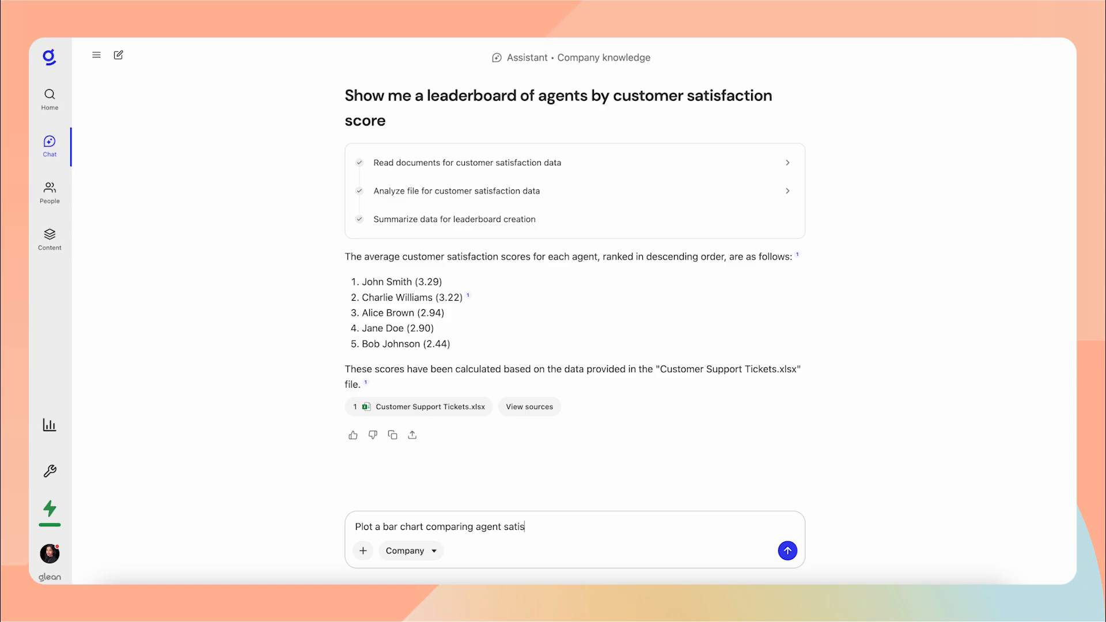
click(787, 550)
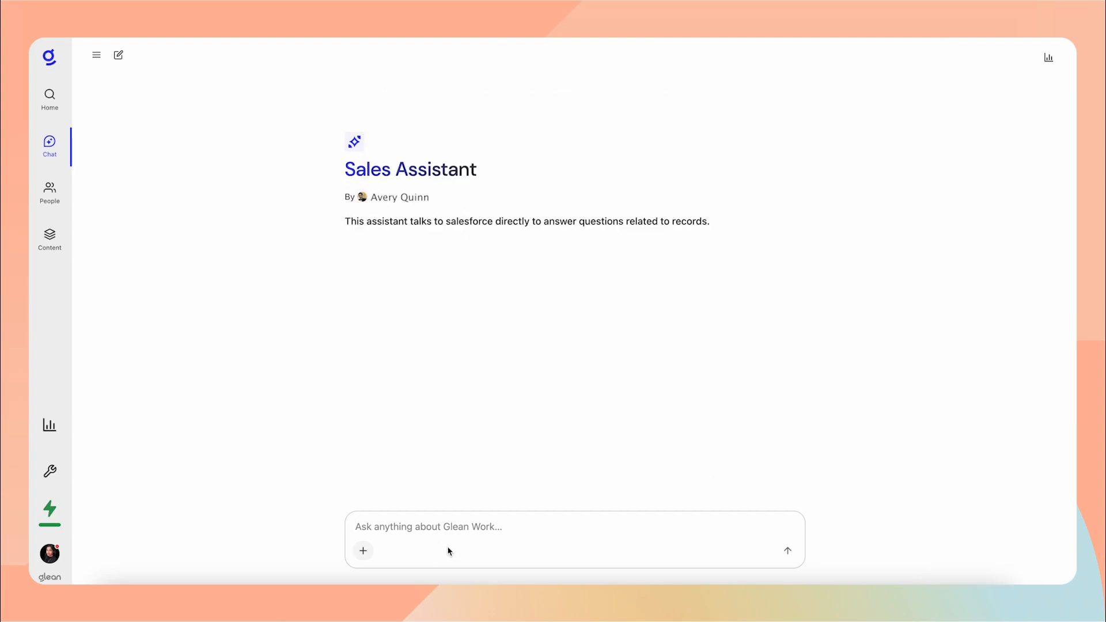
Ask the Sales Assistant for the five most recent opened opportunities for Frasier Automotive
text(What are the five most rece)
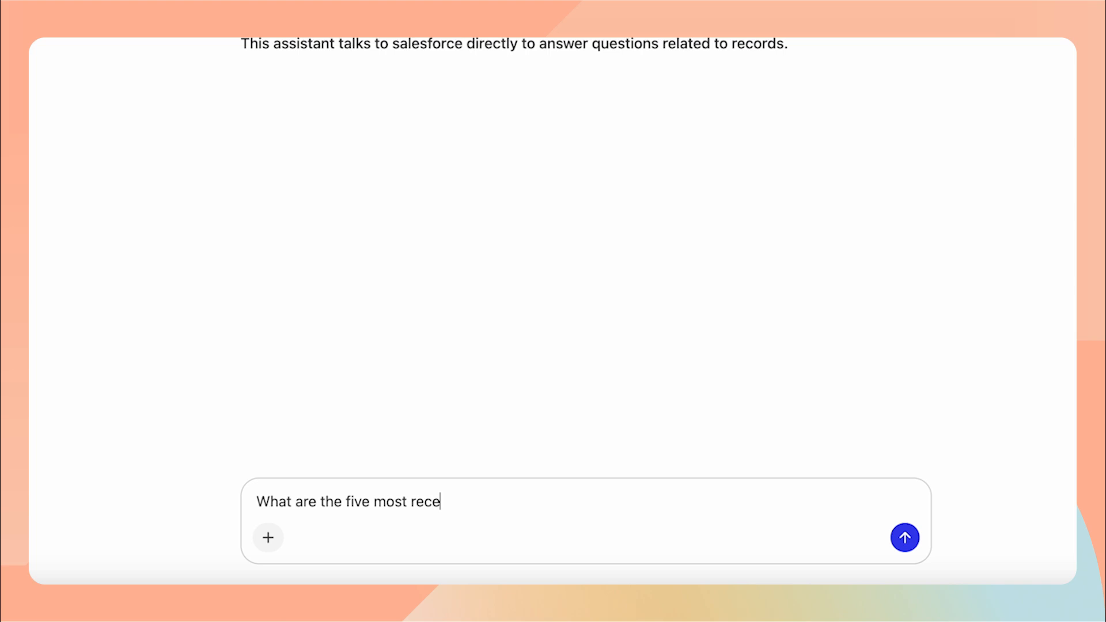
text(nt opened opportunities for Frasi)
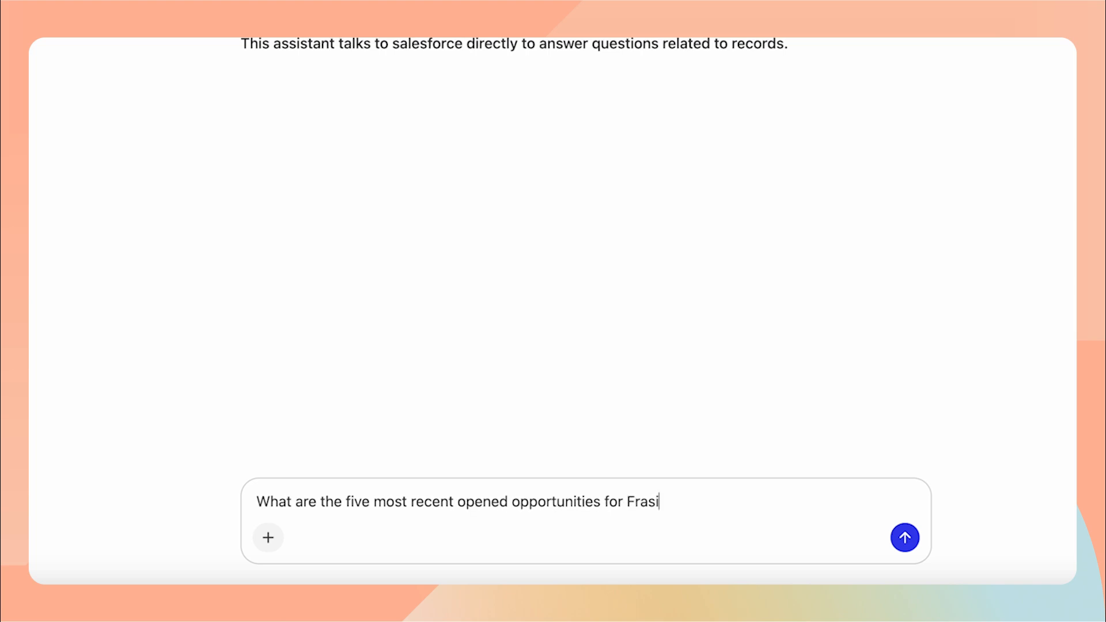
text(er Automoti)
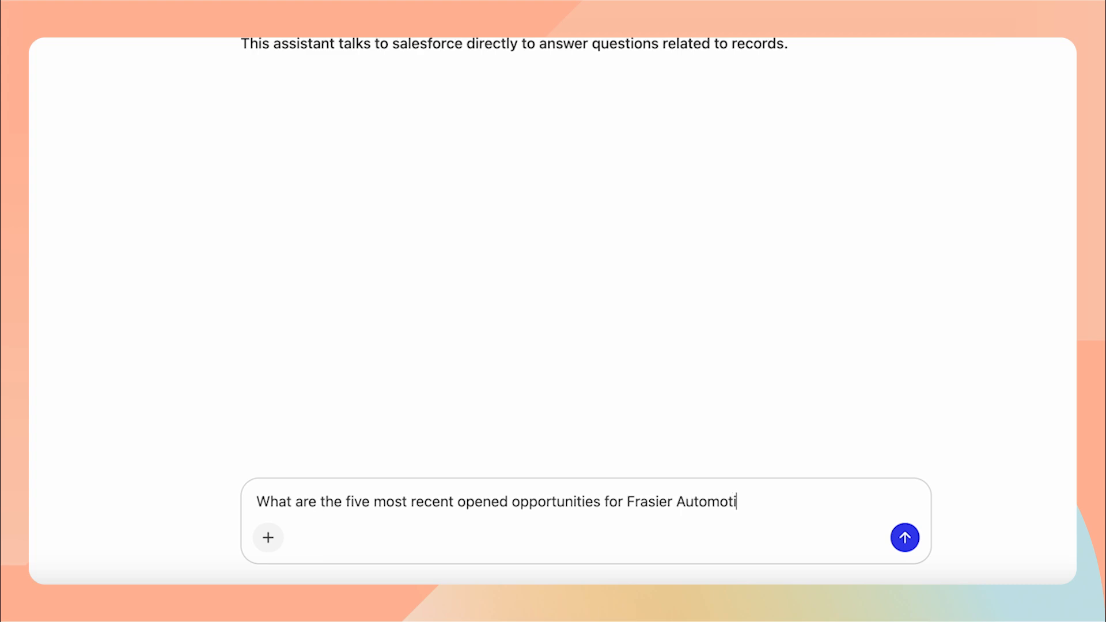
click(904, 538)
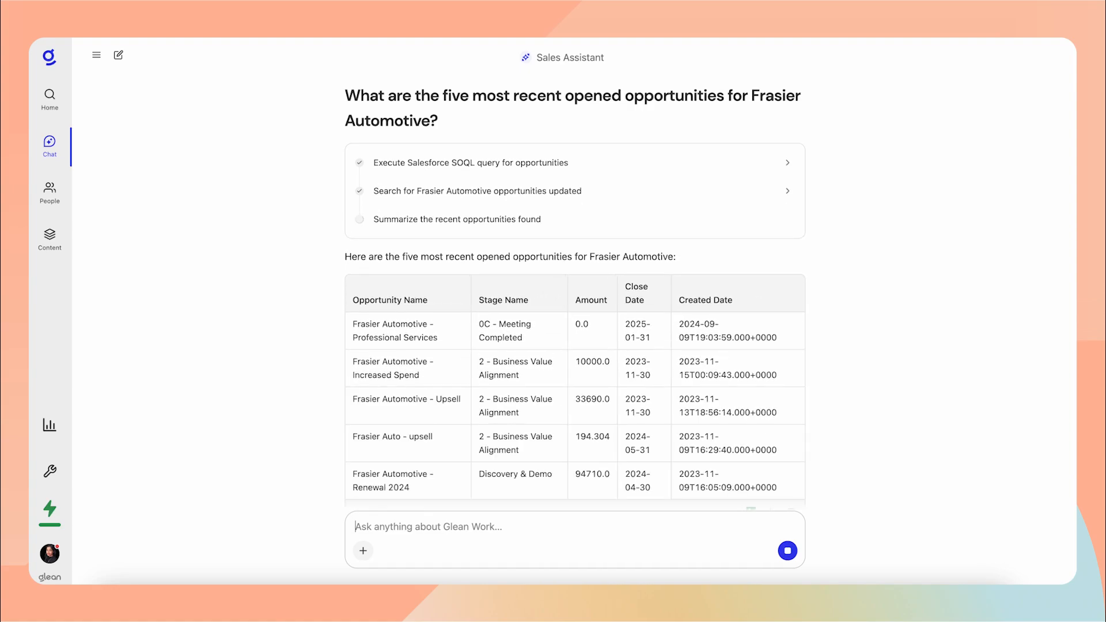
Ask what the total pipeline value is across those opportunities
text(What i the total p)
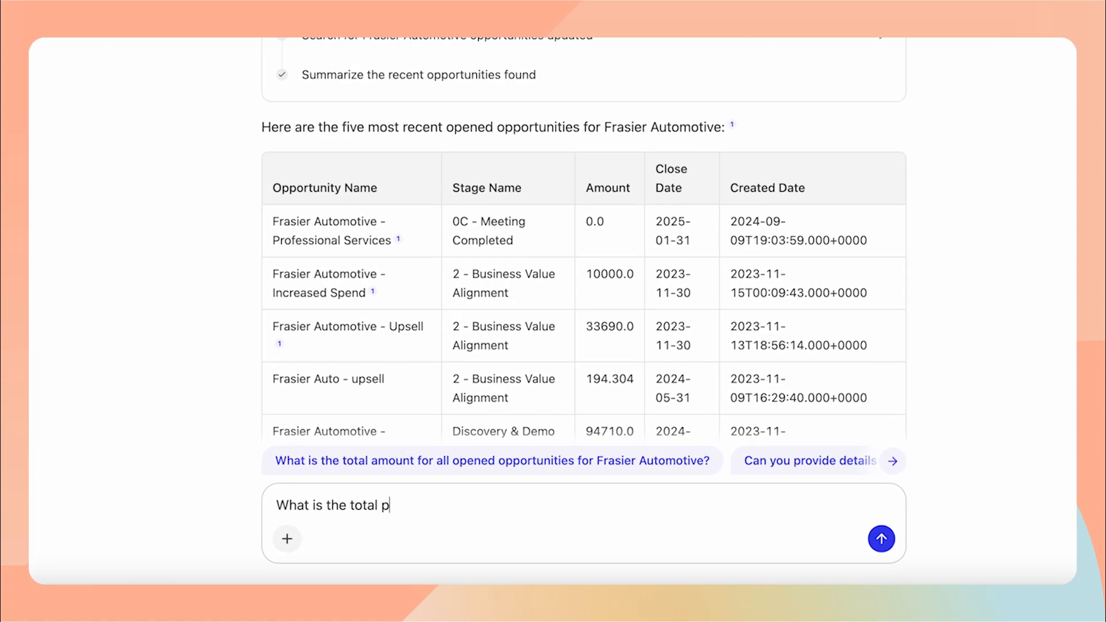
text(ipeline value across the)
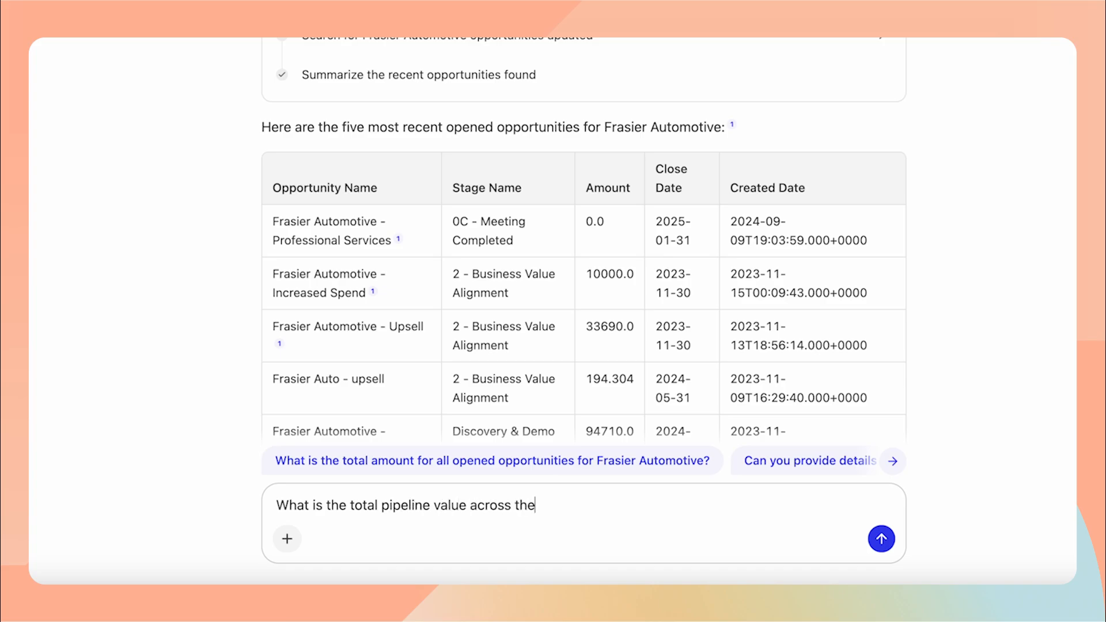
click(881, 539)
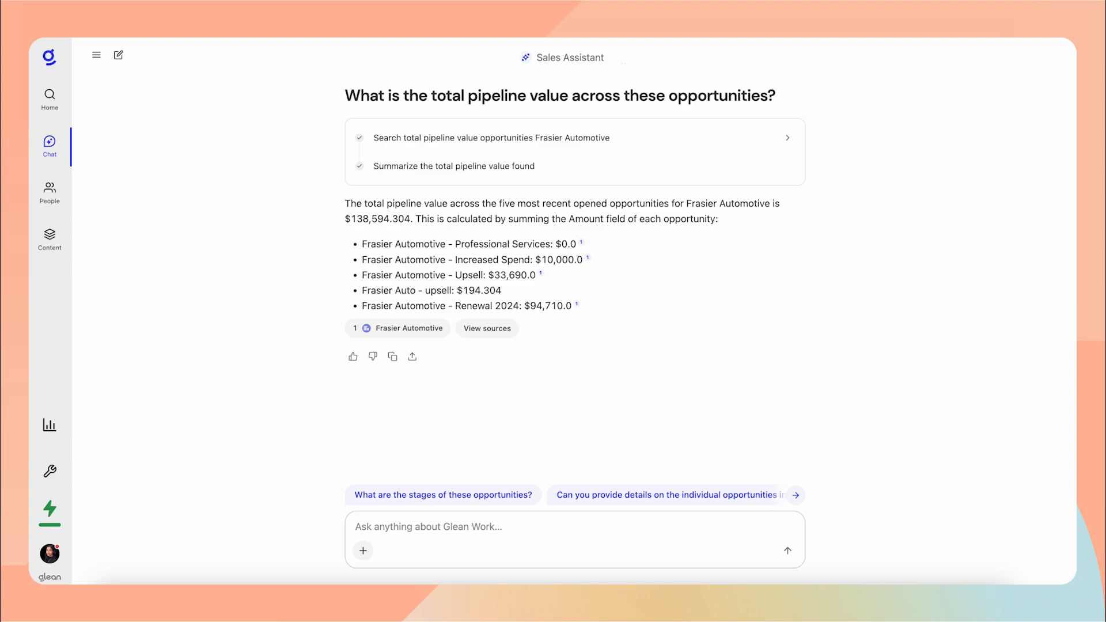
mouse_move(46, 159)
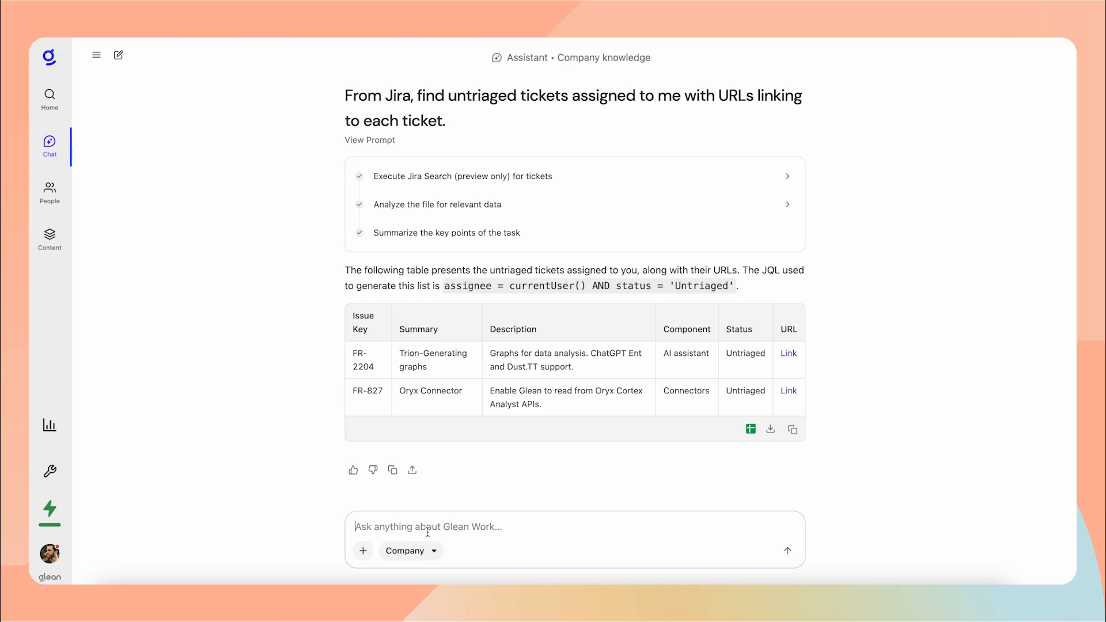
Ask 'Search for recent threads in Slack for FR-827'
text(Search for re)
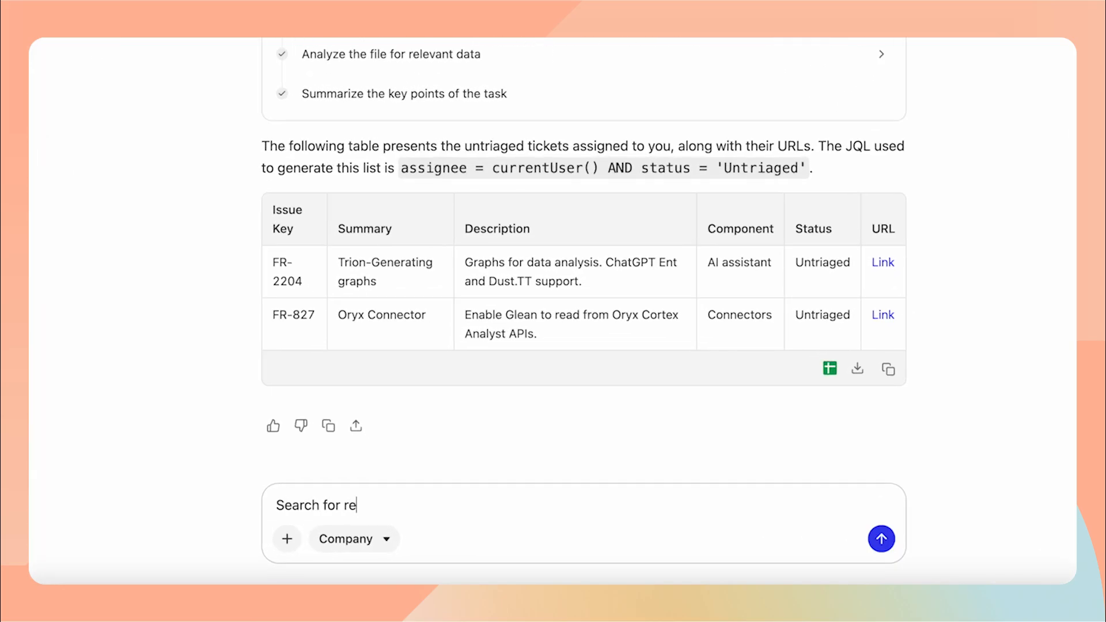
text(cent threads in Slack)
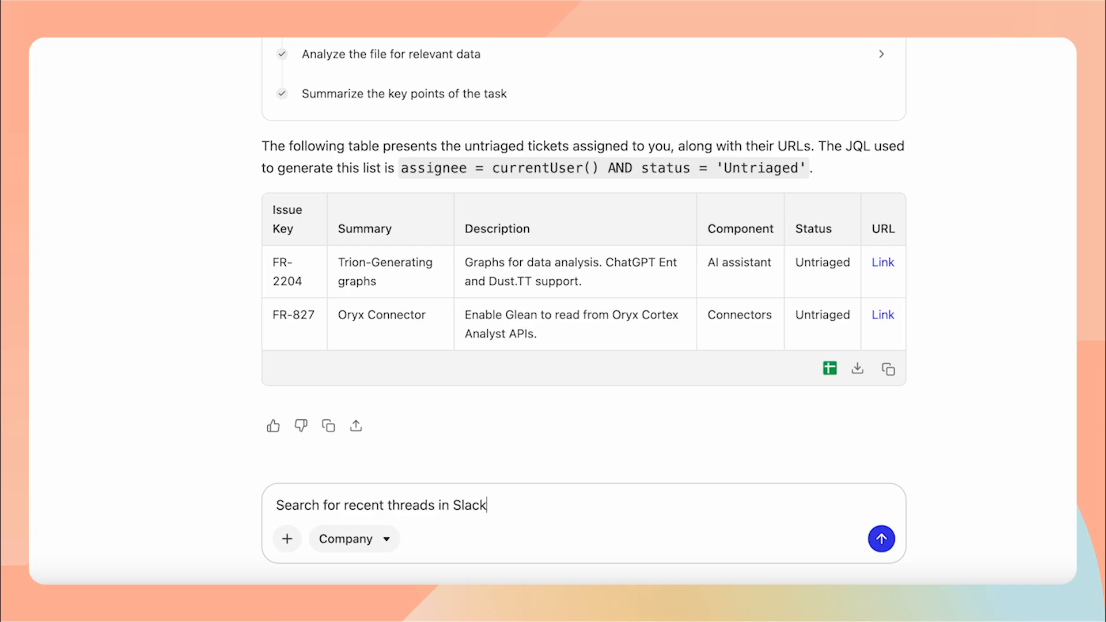
click(881, 538)
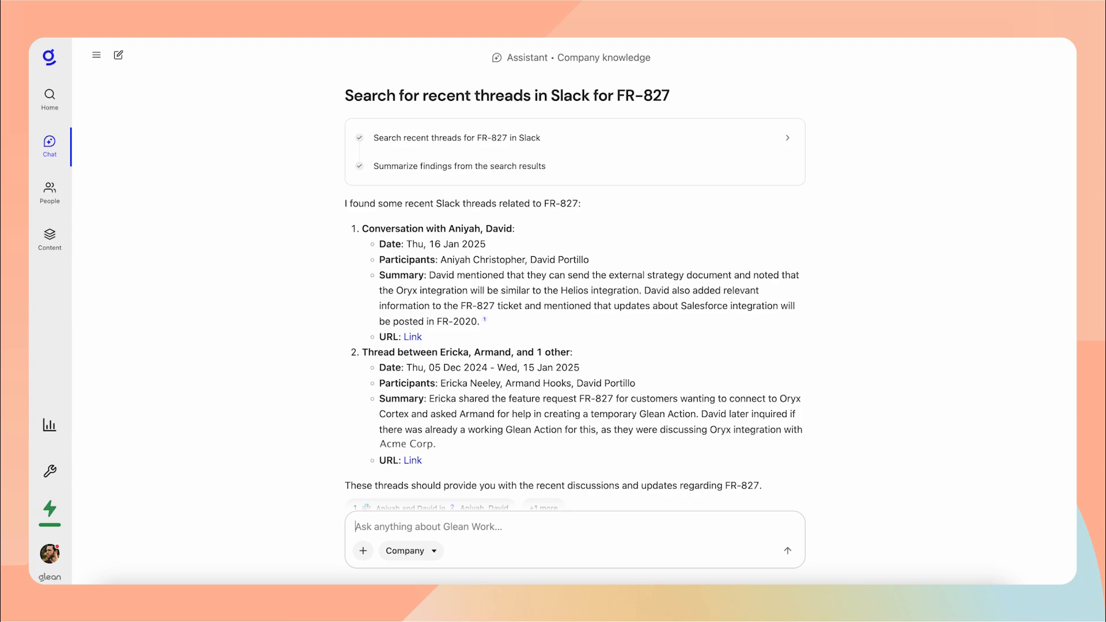
Scroll down the Chat page to reach the Databricks Genie Query app
scroll(down, 3)
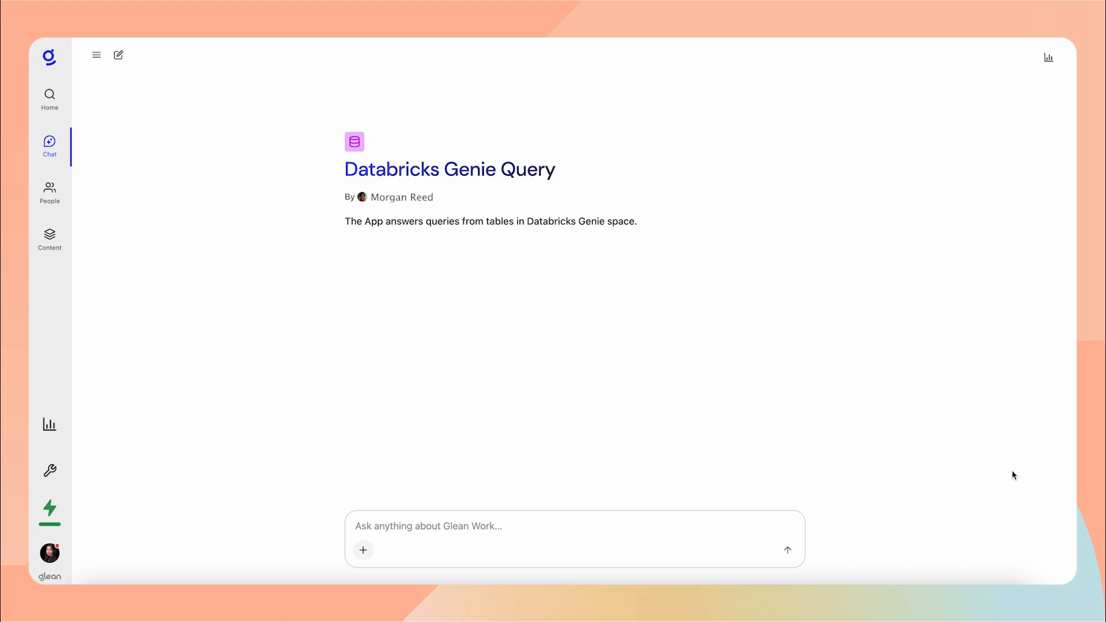
mouse_move(564, 527)
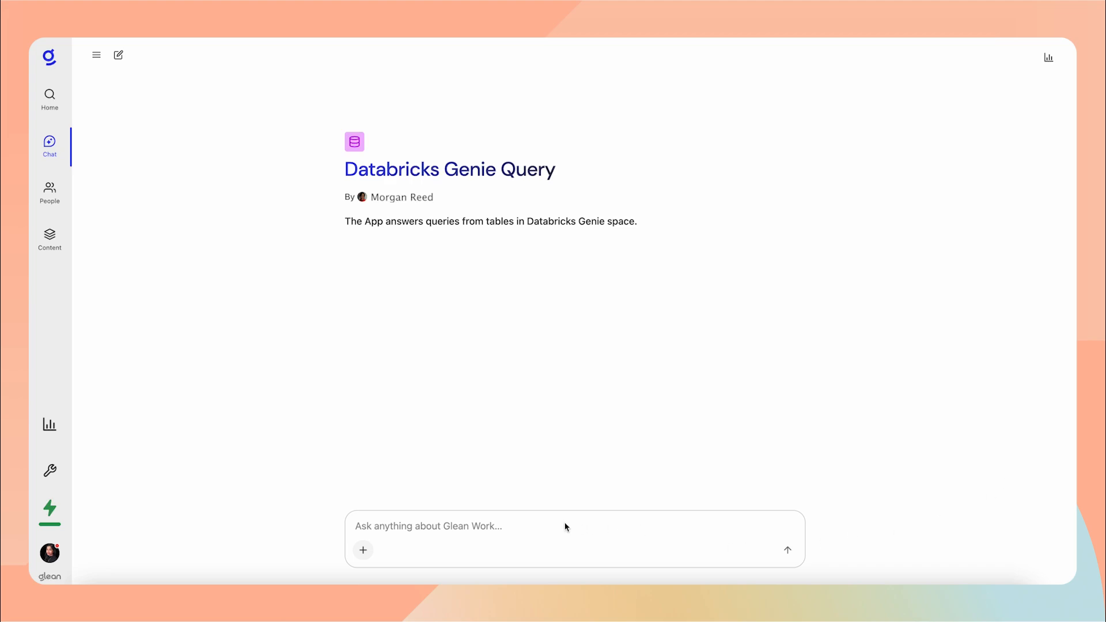
mouse_move(555, 528)
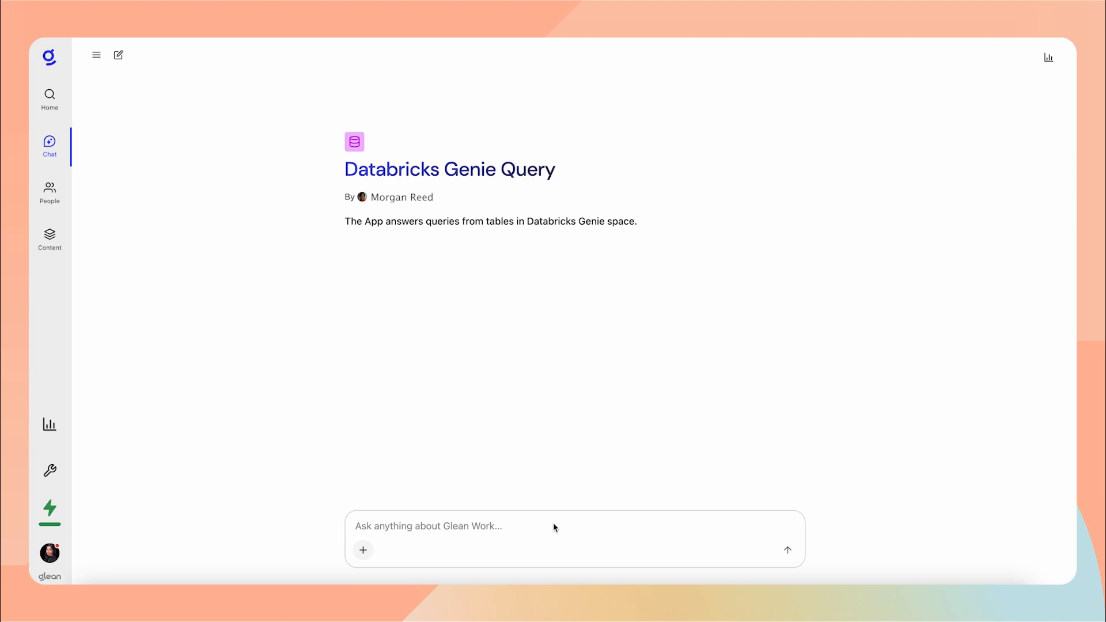
mouse_move(96, 55)
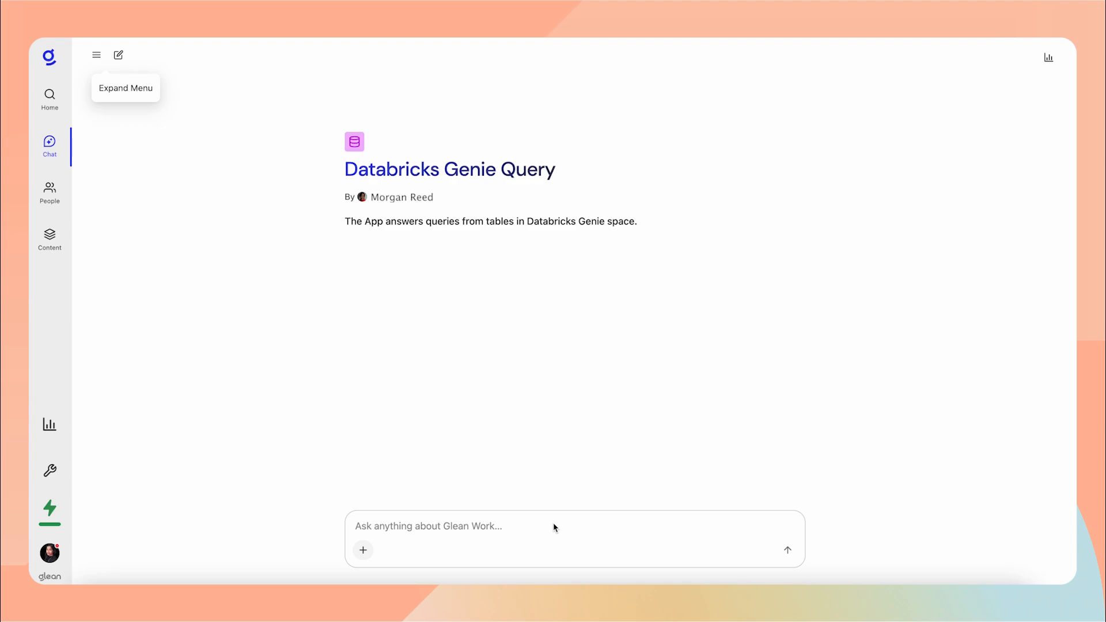
Ask Databricks Genie 'Who are our largest five customers by employee size?'
text(W)
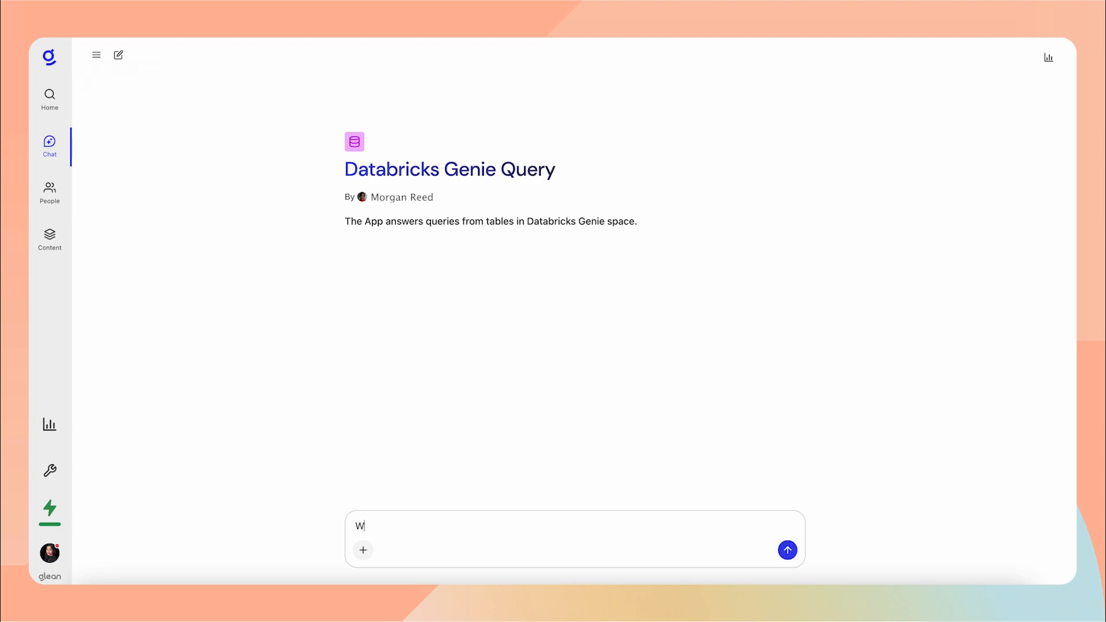
text(Who are our largest five customers by employee size?)
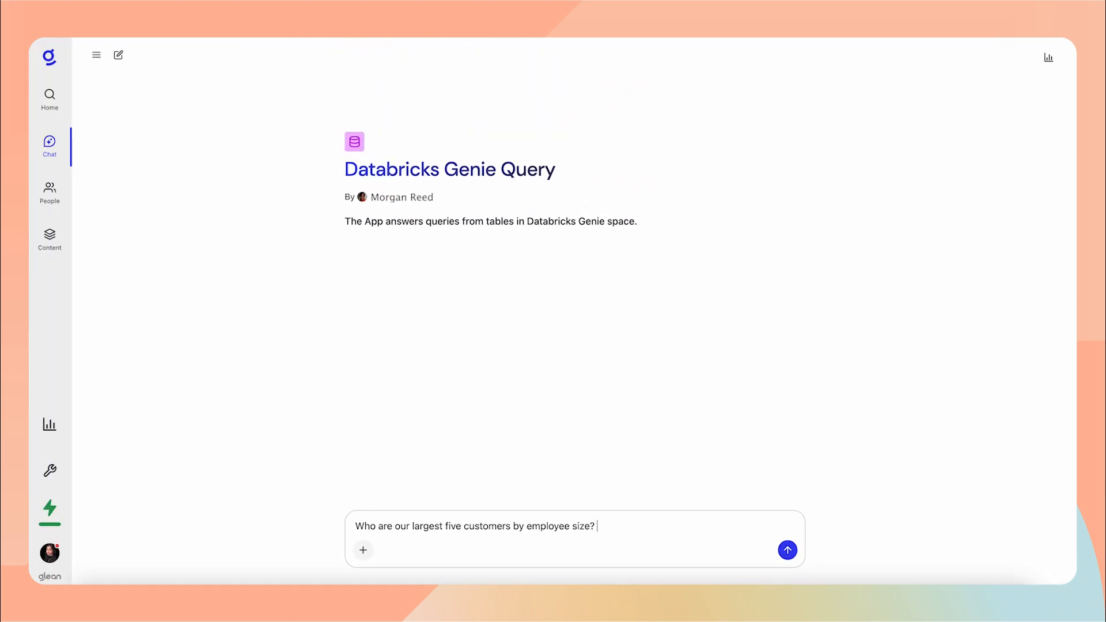
click(786, 549)
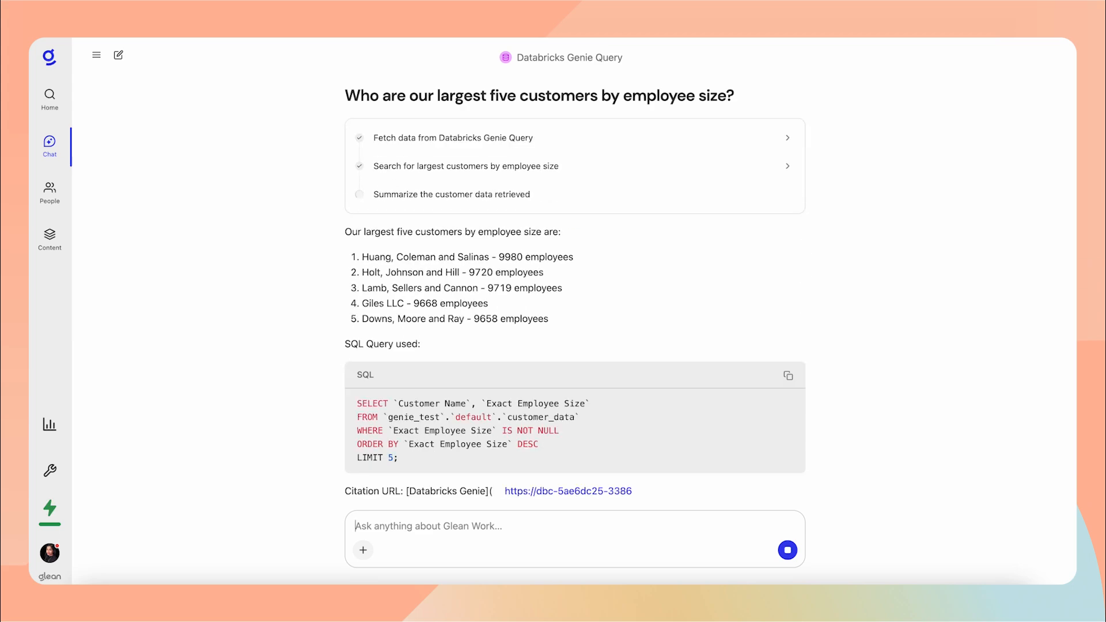
Ask 'Show me the documents regarding challenges with Giles LLC?' as a follow-up
text(Show m)
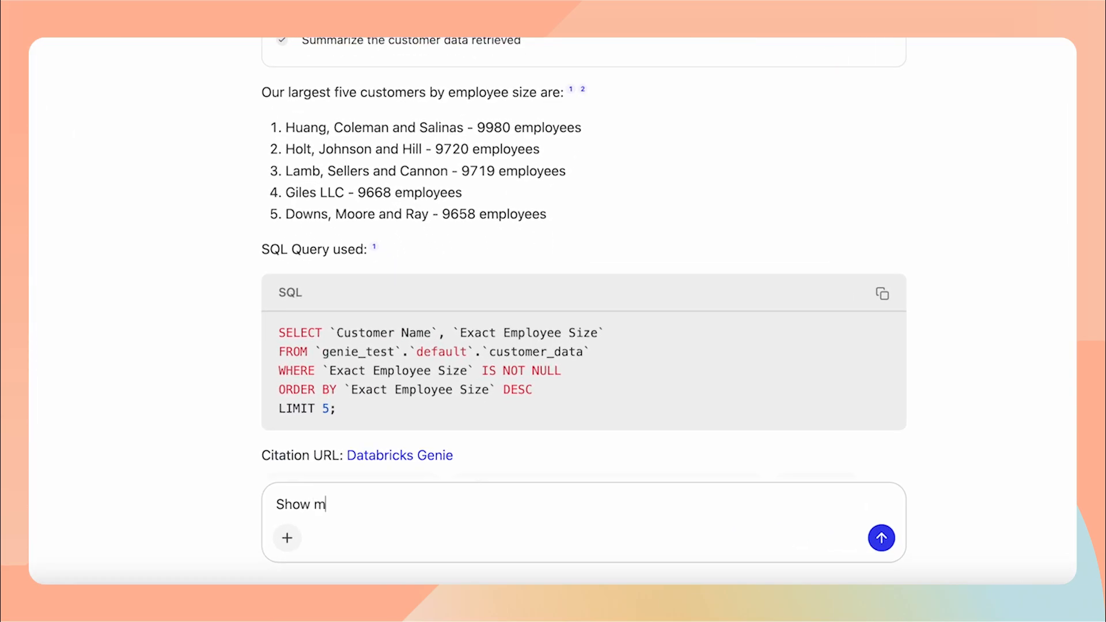
text(e the documents)
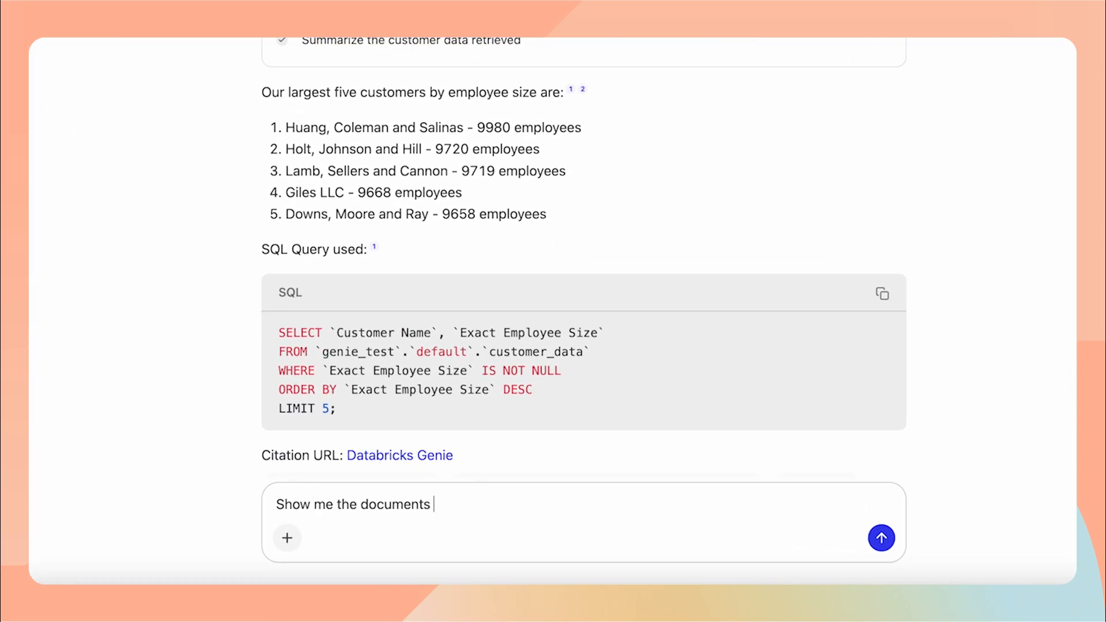
text(regarding)
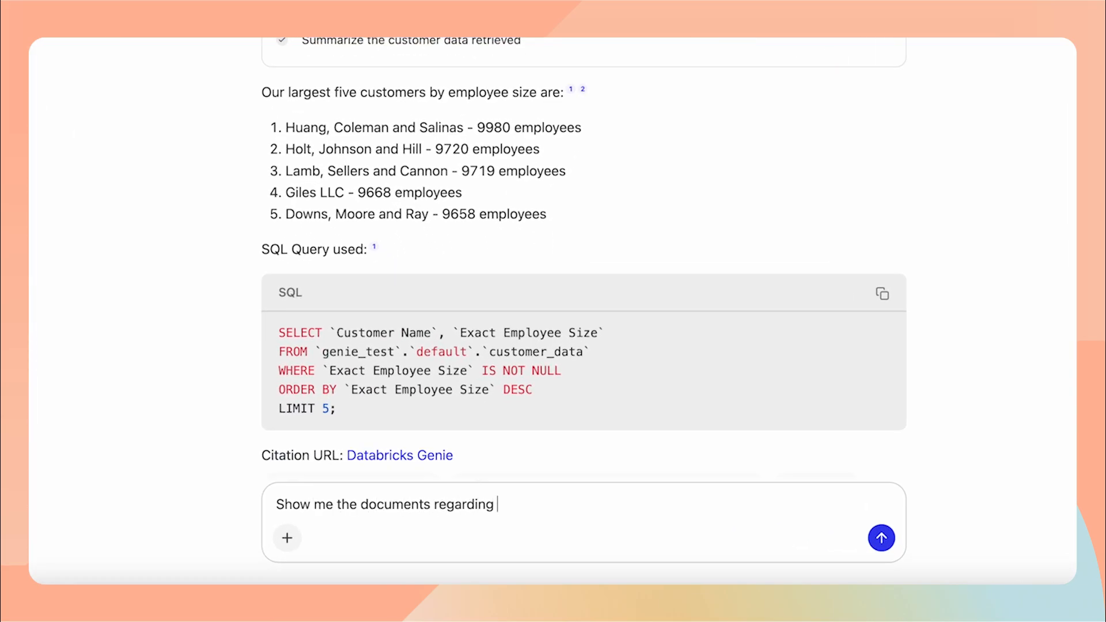
text(challenges wit)
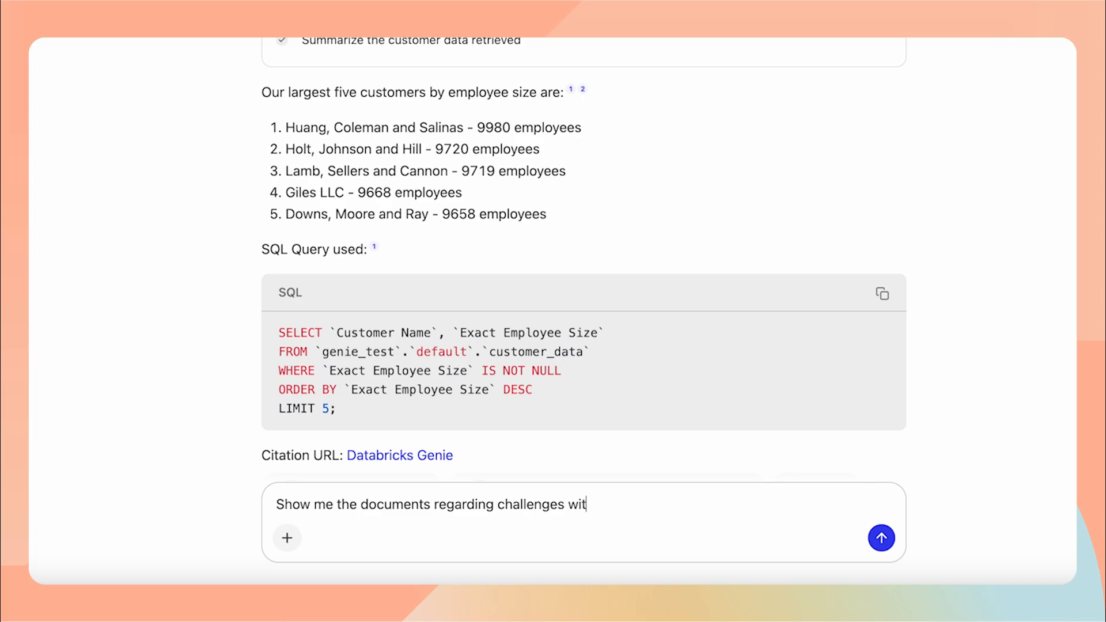
click(881, 538)
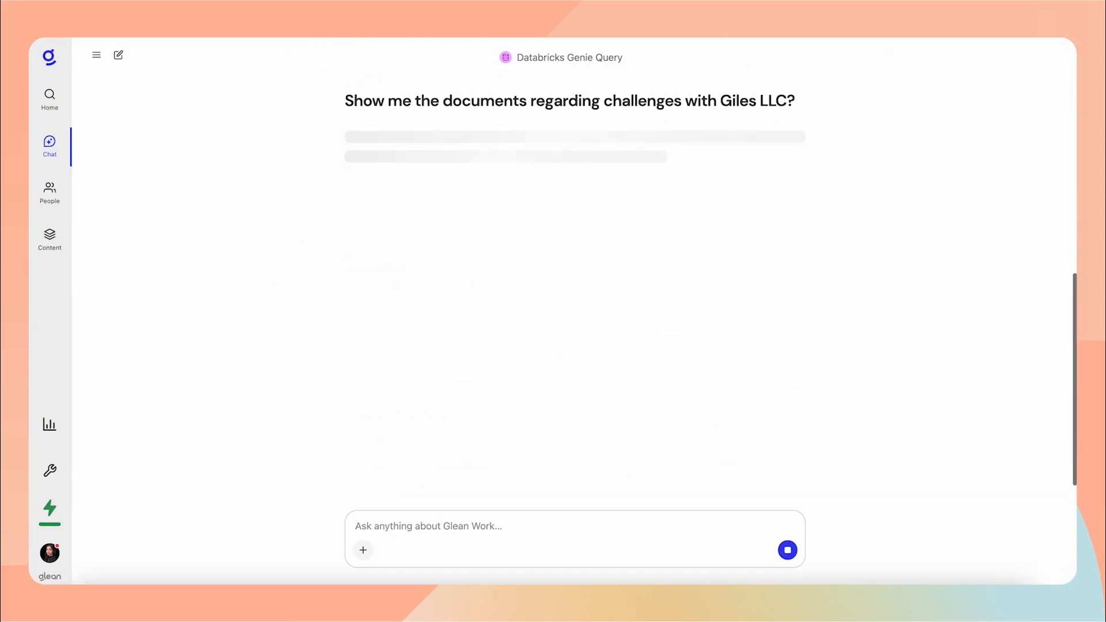